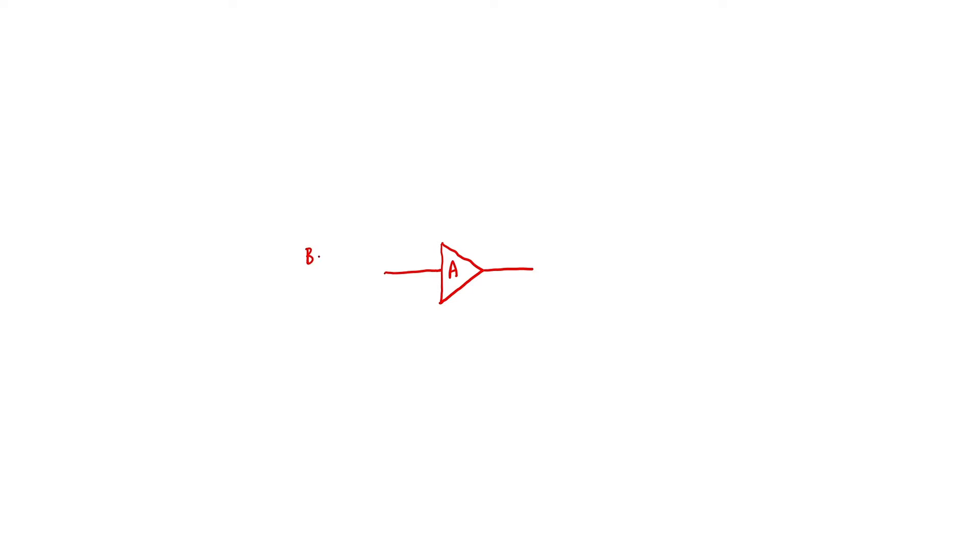
Draw a box labelled 'Bandpass filter' feeding the amplifier, with empty axes to its left.
{"action": "type", "text": "Bandpass"}
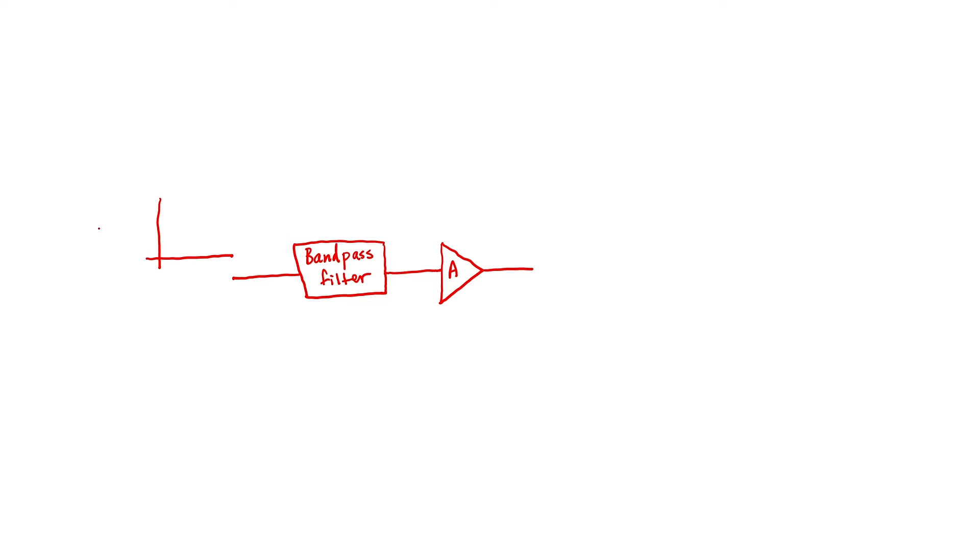
Label the input axes 'signal amplitude' and 'f' and sketch a flat jagged noise spectrum.
{"action": "type", "text": "amplitu"}
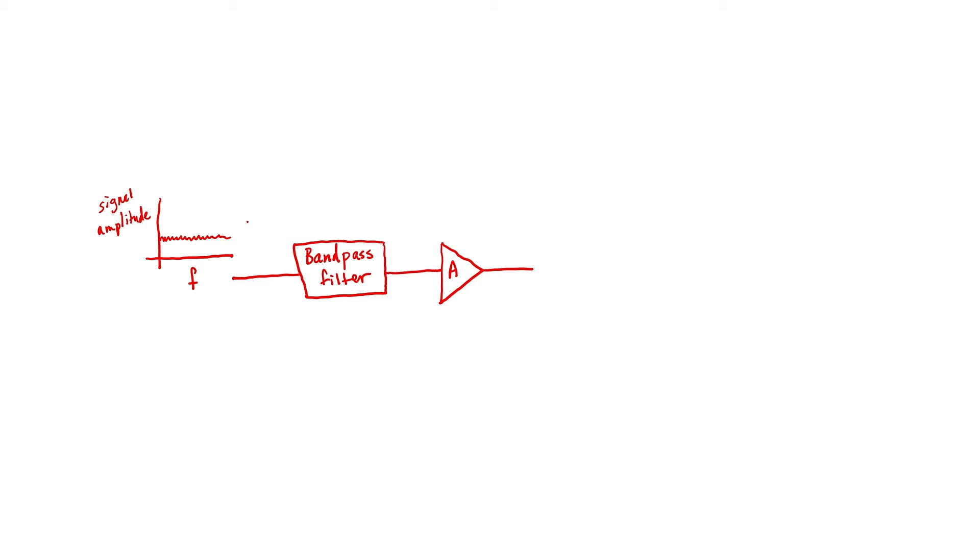
{"action": "left_click_drag", "start_coordinate": [301, 167], "coordinate": [335, 211]}
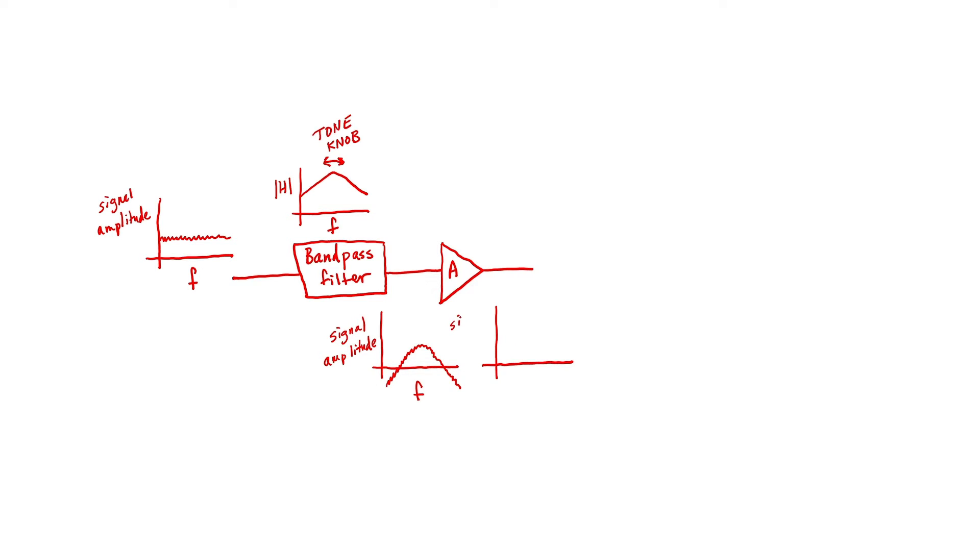
Sketch the |H| vs f peak with a 'TONE KNOB' arrow, and a bumped 'signal amp' spectrum below.
{"action": "type", "text": "signal amplitude"}
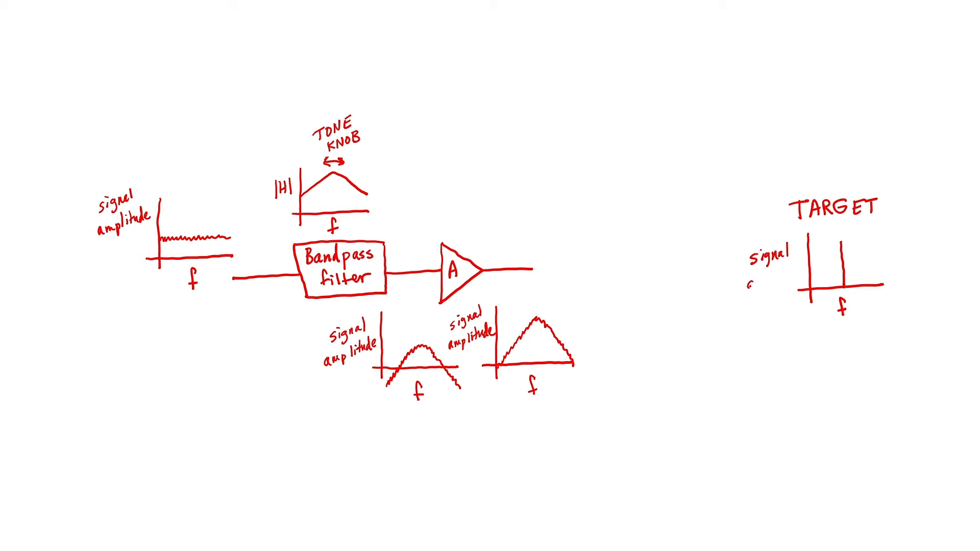
Draw the amplified peak and a 'TARGET' plot with one spike, labelled 'signal amplitude' and 'f'.
{"action": "type", "text": "amplitude"}
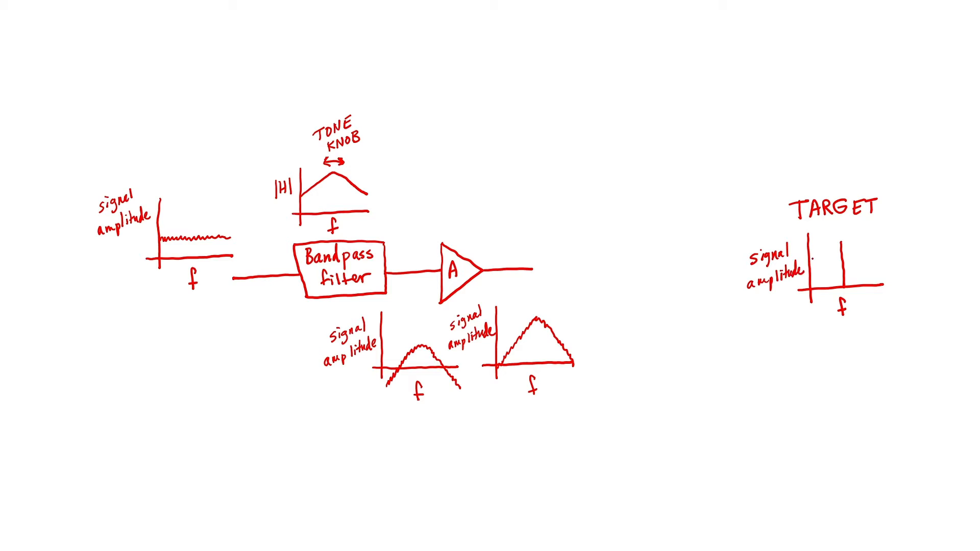